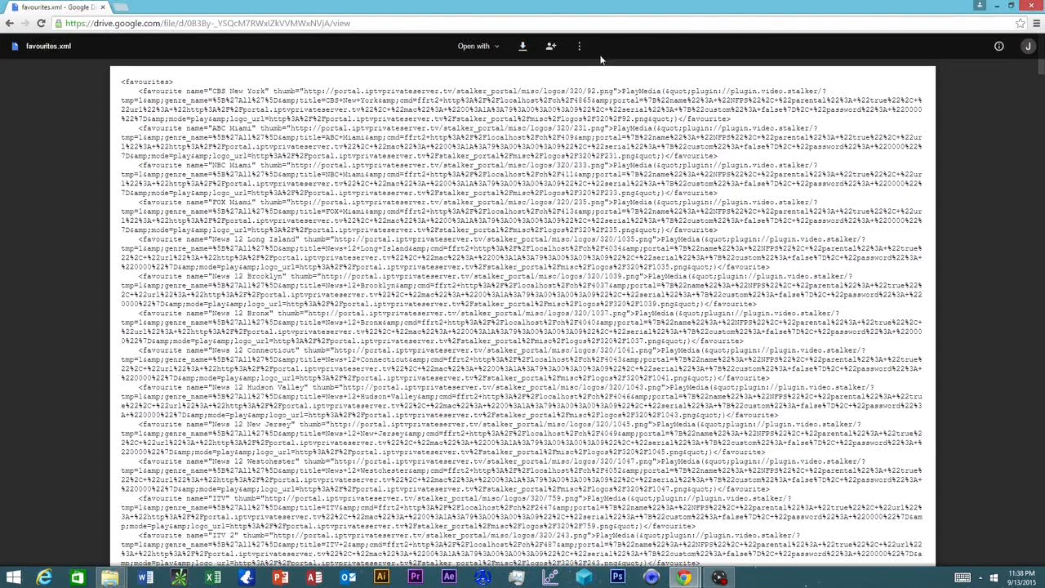
Step: Highlight the Windows userdata path %APPDATA%\kodi\userdata on the Kodi Wiki Userdata page
left_click(523, 45)
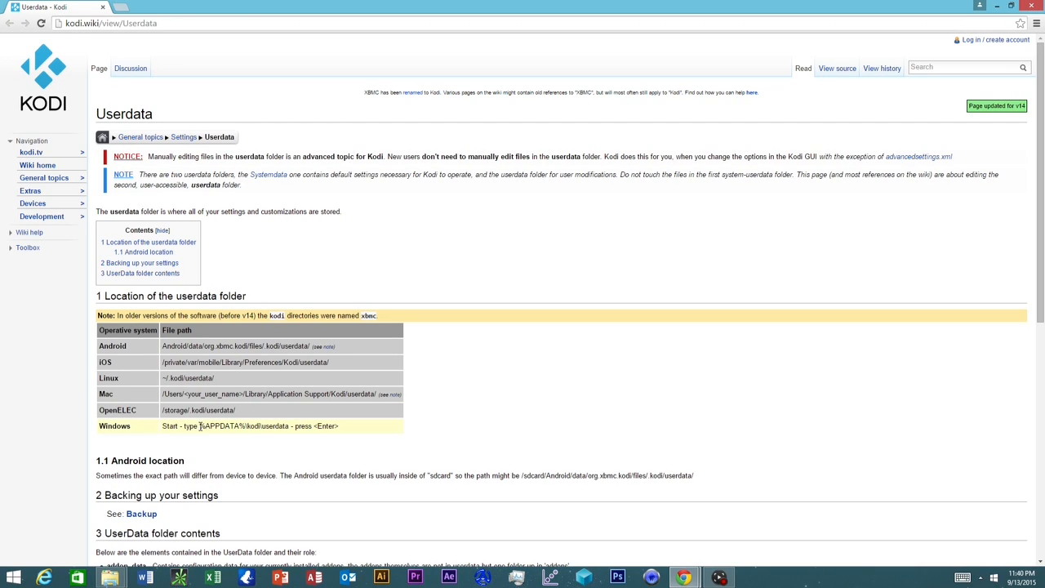
left_click_drag(199, 425, 290, 425)
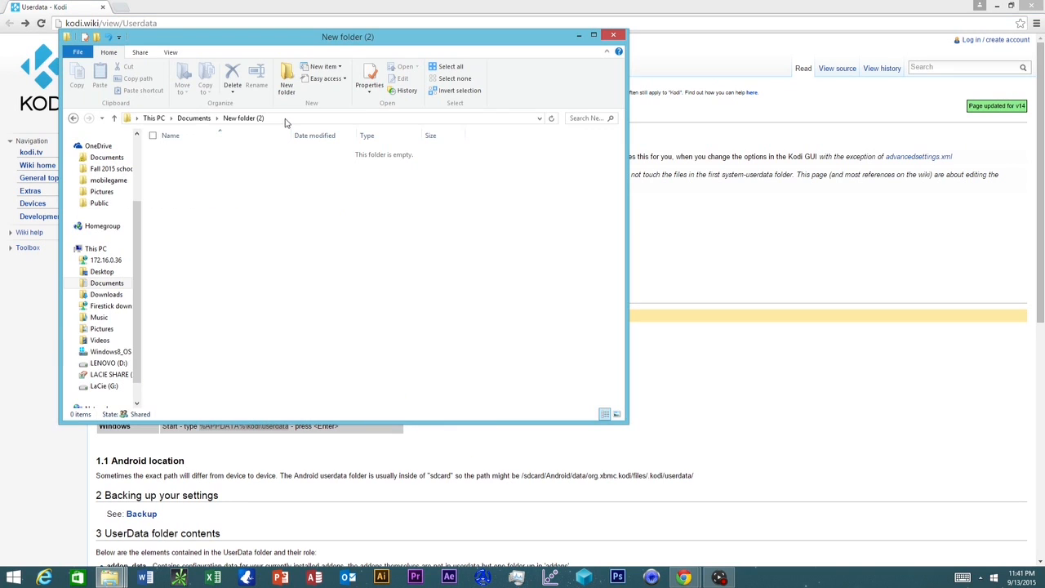
Step: Paste the favourites file from Downloads\kodi universe into %APPDATA%\kodi\userdata and launch Kodi
type("%APPDATA%\\kodi\\userdata")
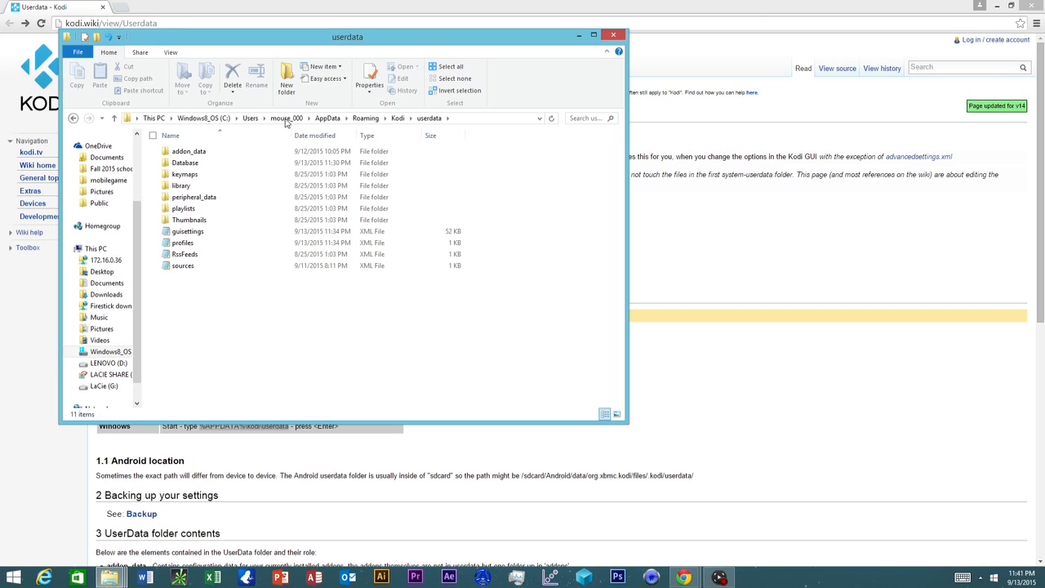
mouse_move(183, 265)
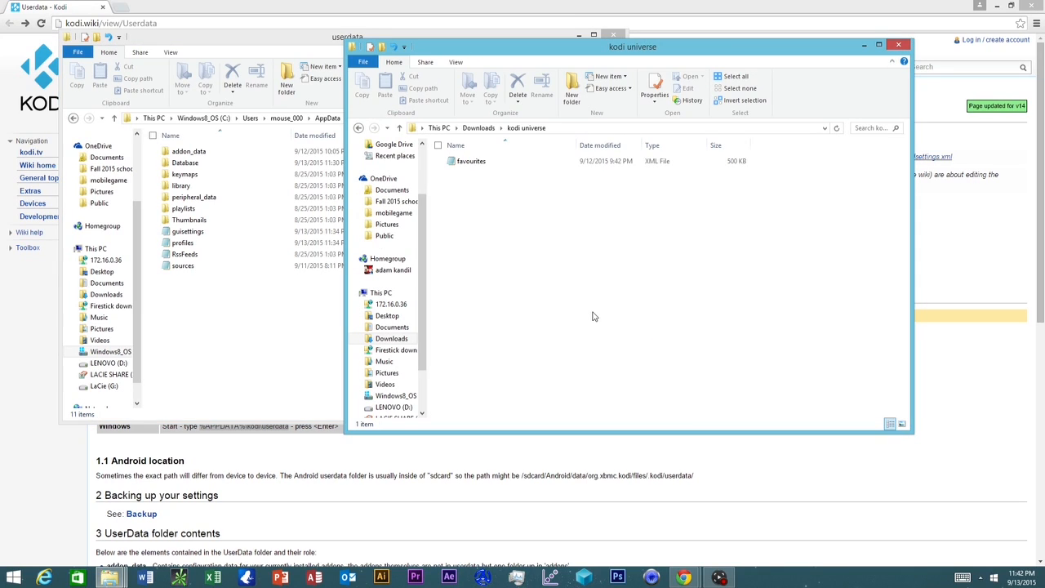
mouse_move(521, 186)
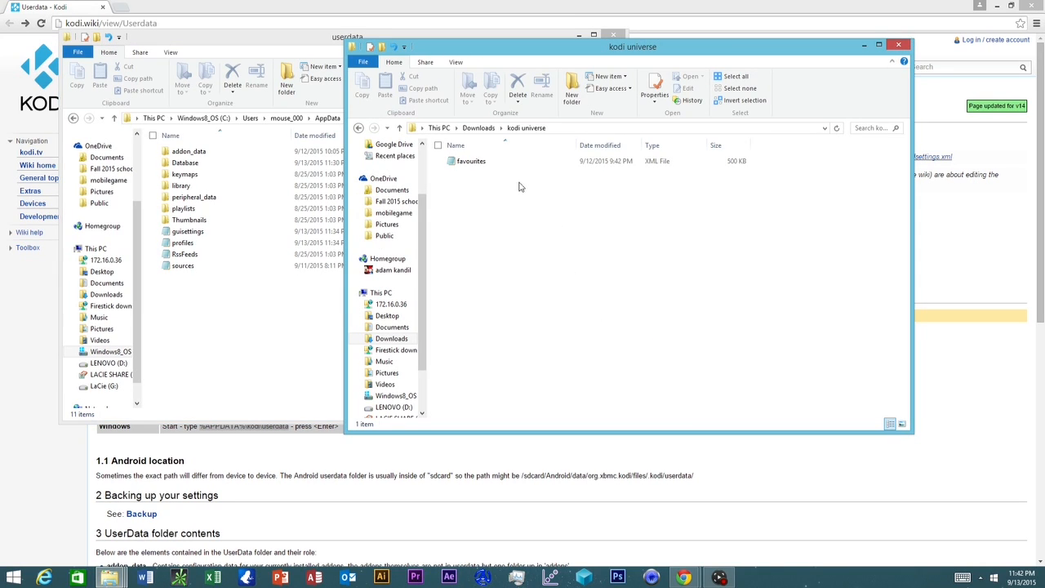
right_click(470, 162)
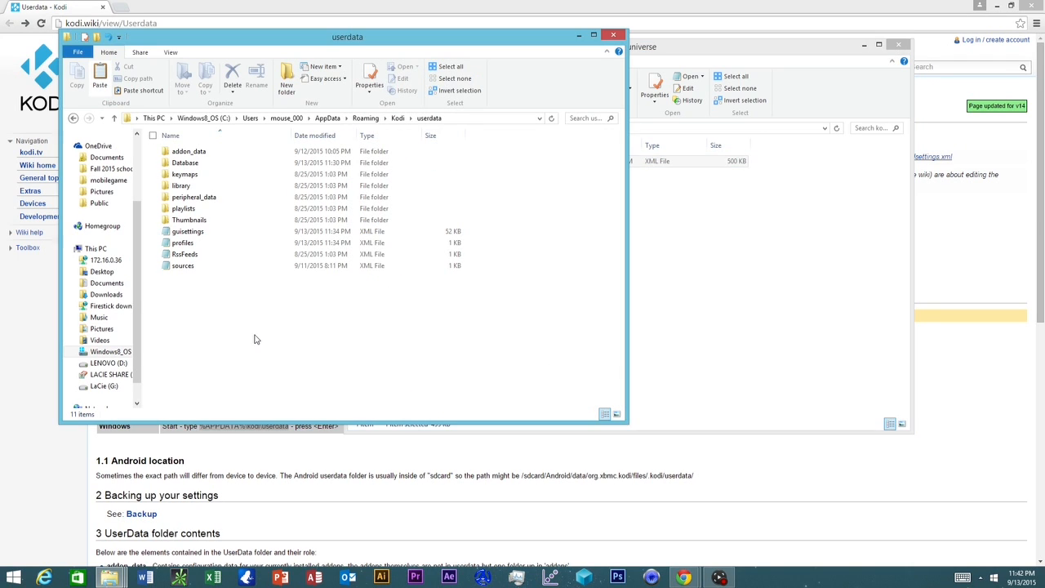
right_click(255, 338)
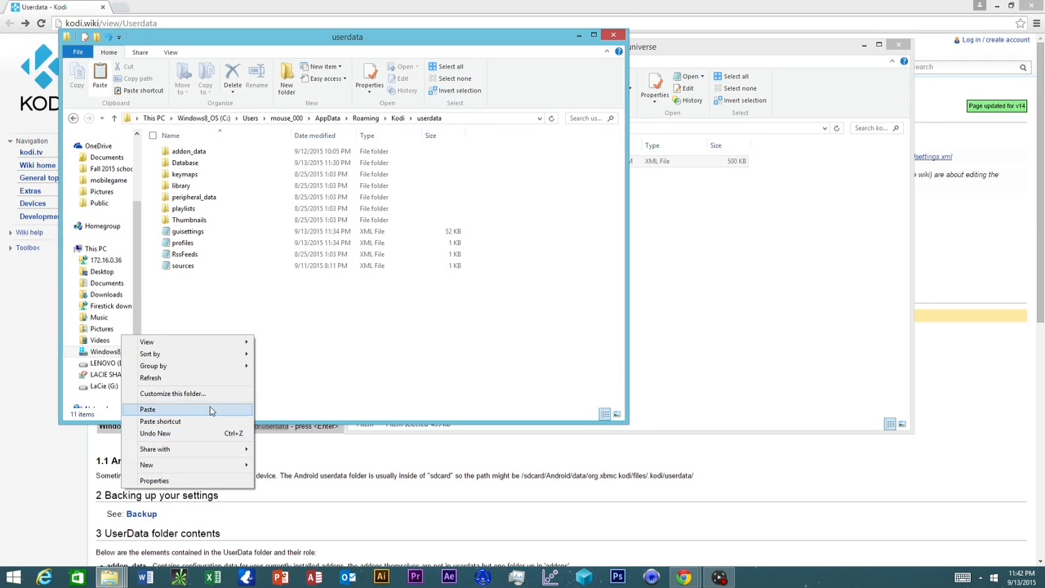
left_click(147, 408)
type("kodi")
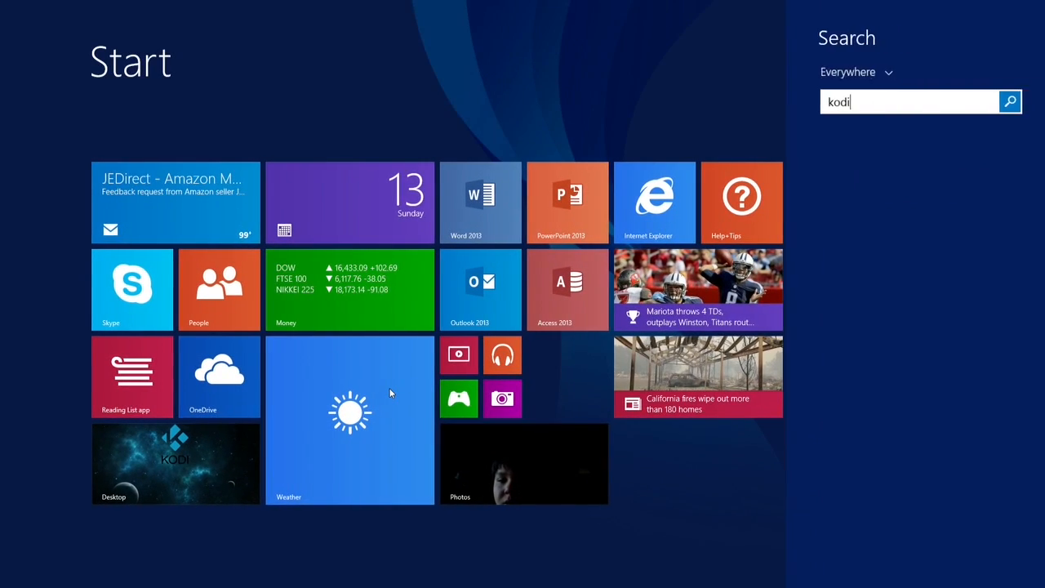
left_click(177, 461)
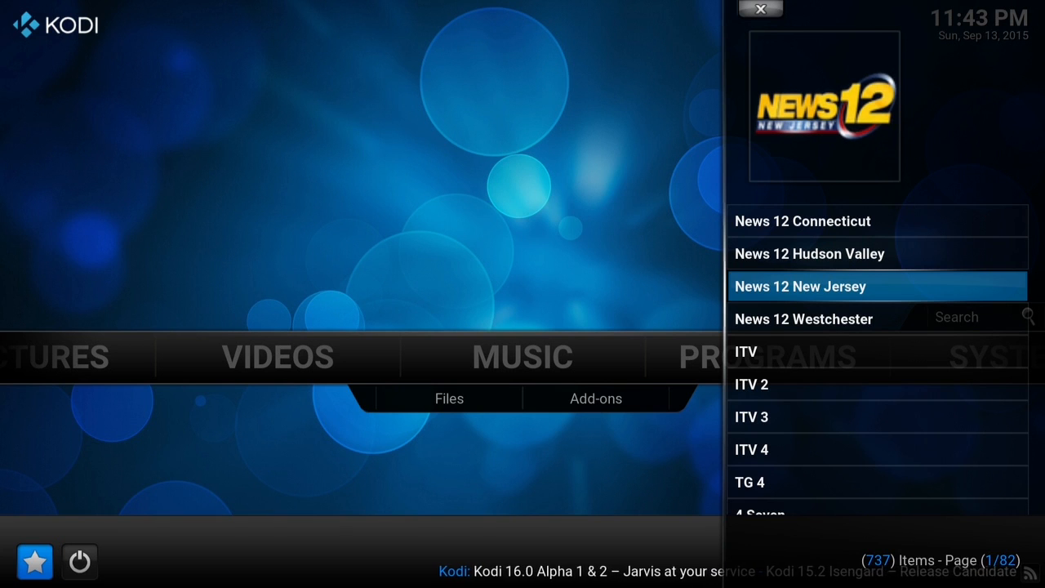
Step: Play the News 12 New Jersey favourite, prompting for the IPTV Stalker add-on
left_click(800, 286)
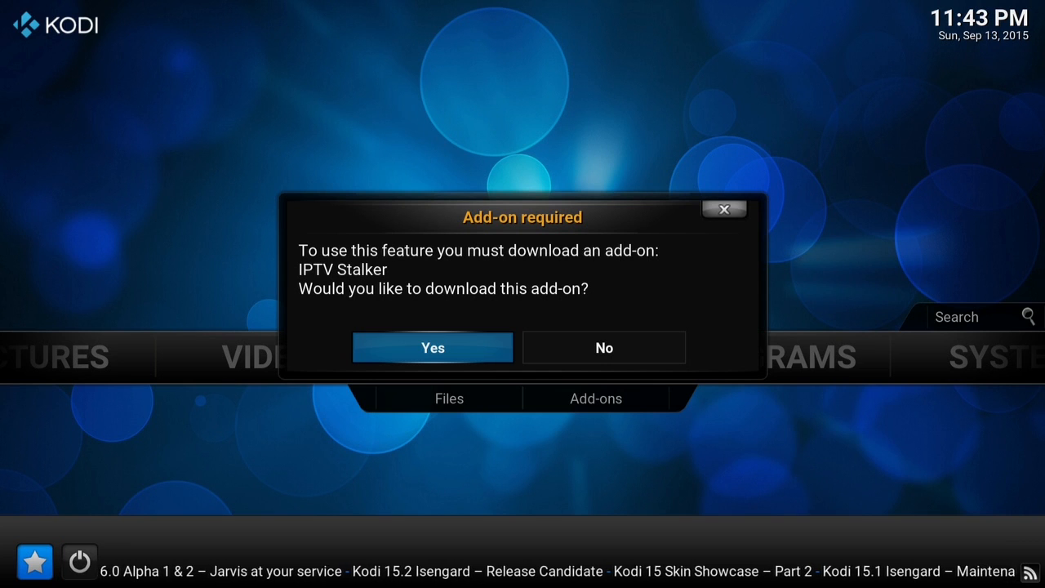
Step: Accept the IPTV Stalker download and show it in the video add-ons list
left_click(431, 346)
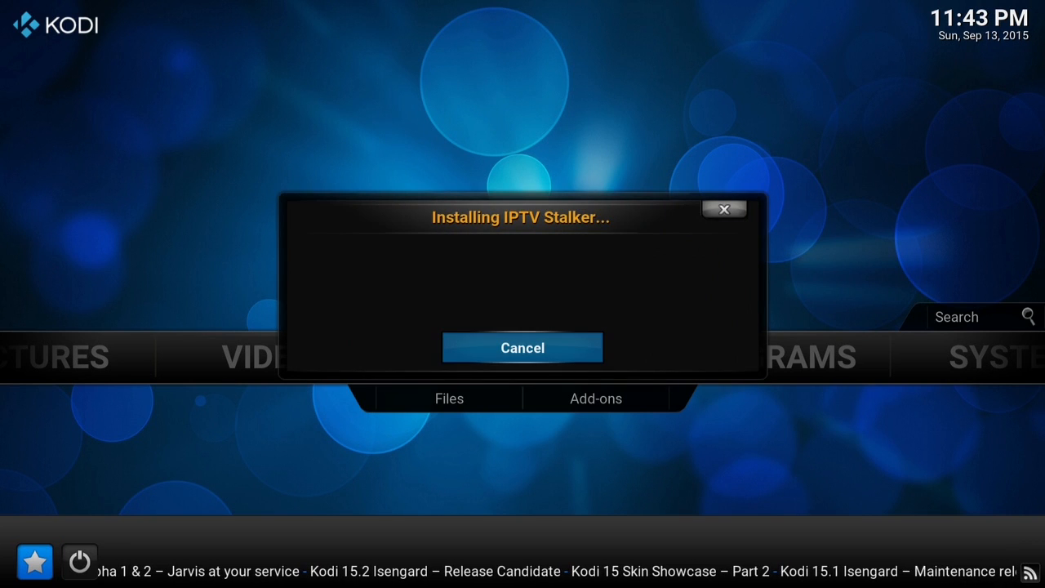
left_click(725, 209)
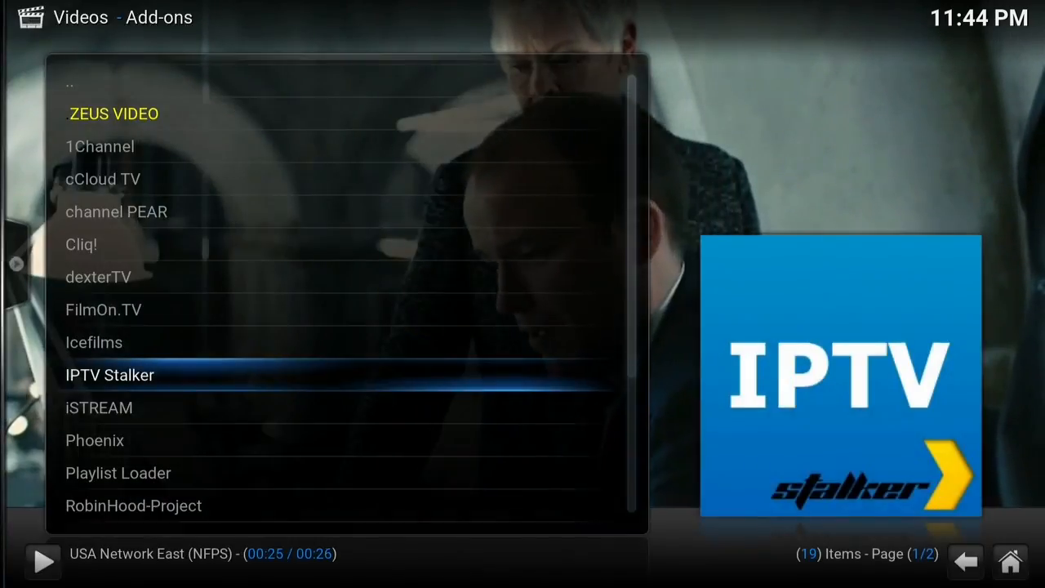
Step: Show the IPTV Stalker add-on settings with Portal 1 named NFPS and its URL
right_click(110, 374)
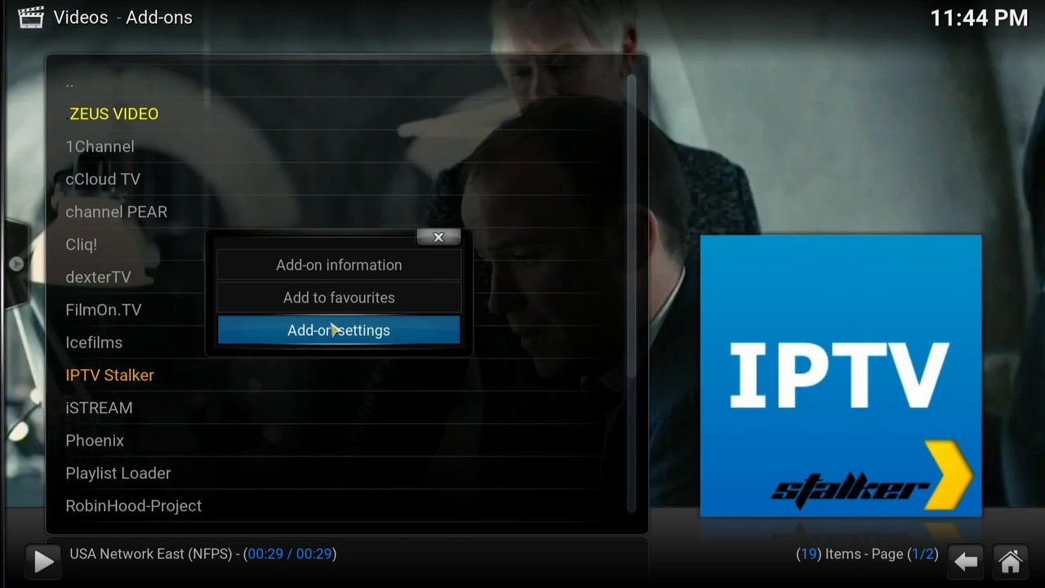
left_click(338, 330)
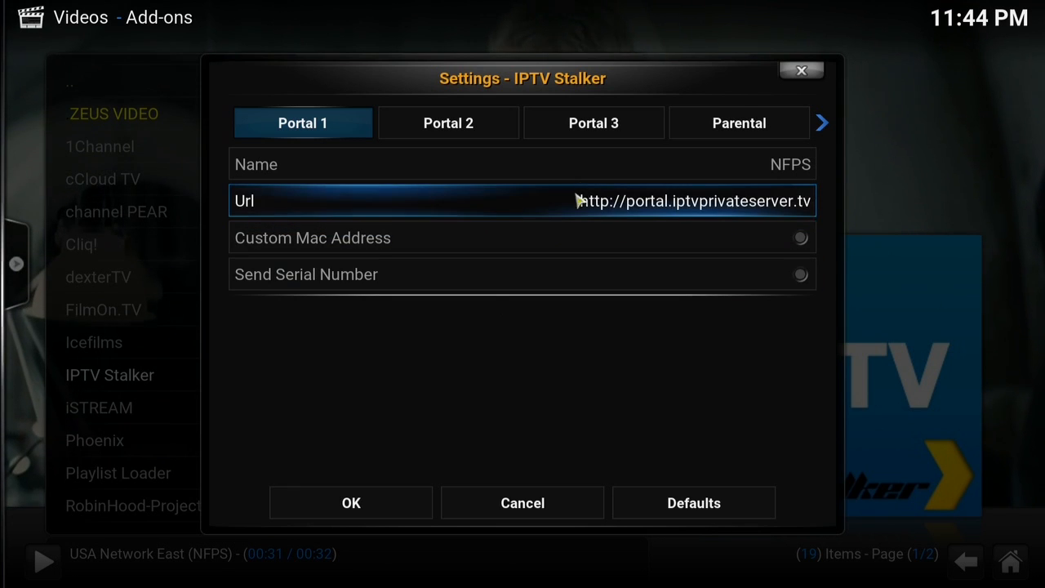